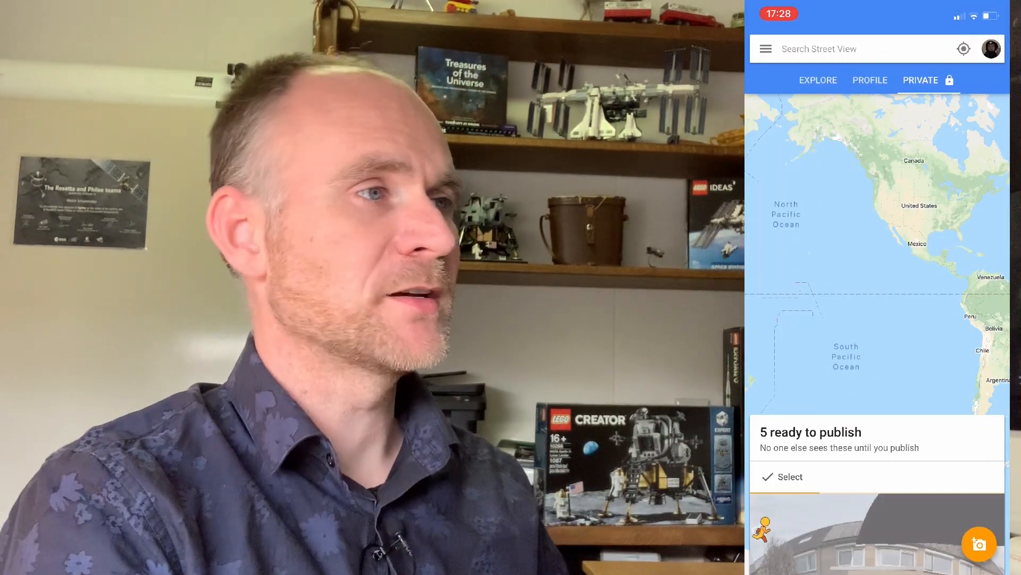
Bring up the share sheet for the March 2020 backyard panorama, then dismiss it
scroll("down", 3)
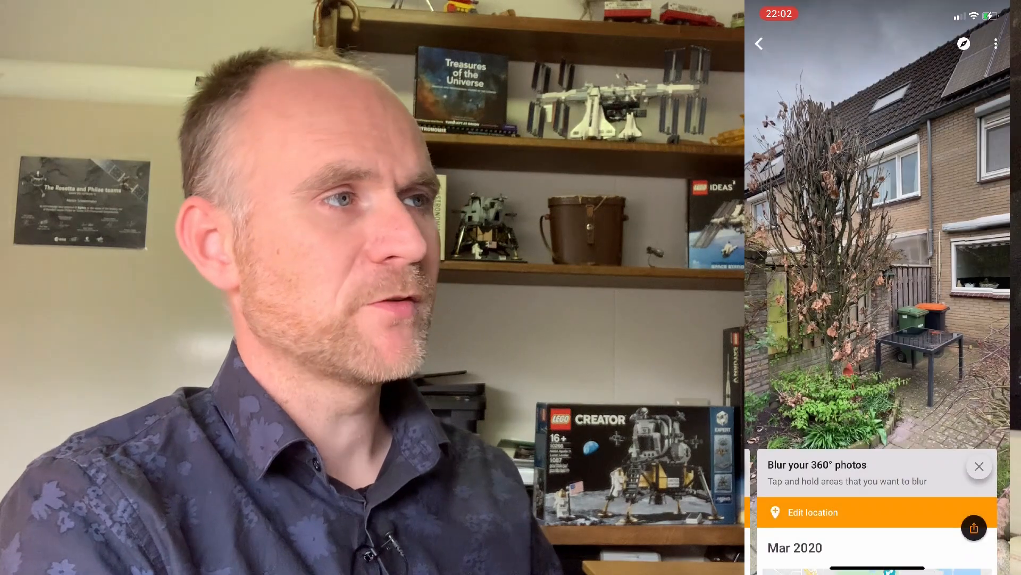
left_click(975, 528)
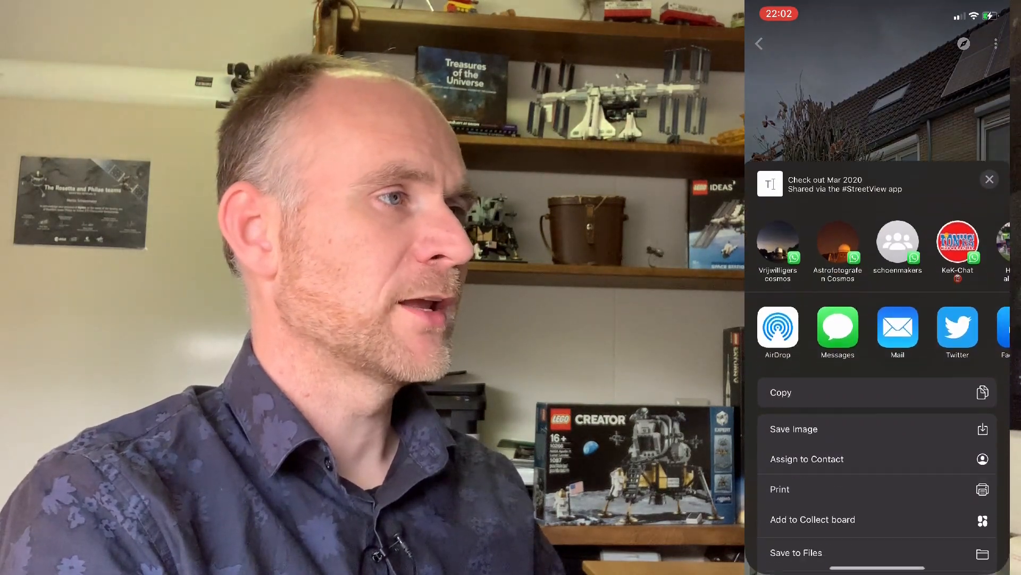
left_click(989, 179)
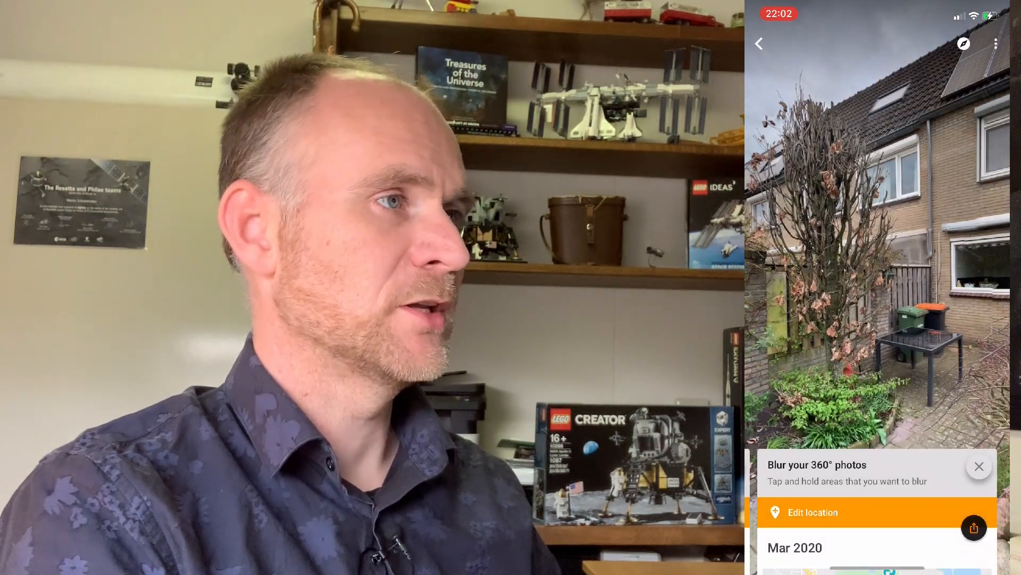